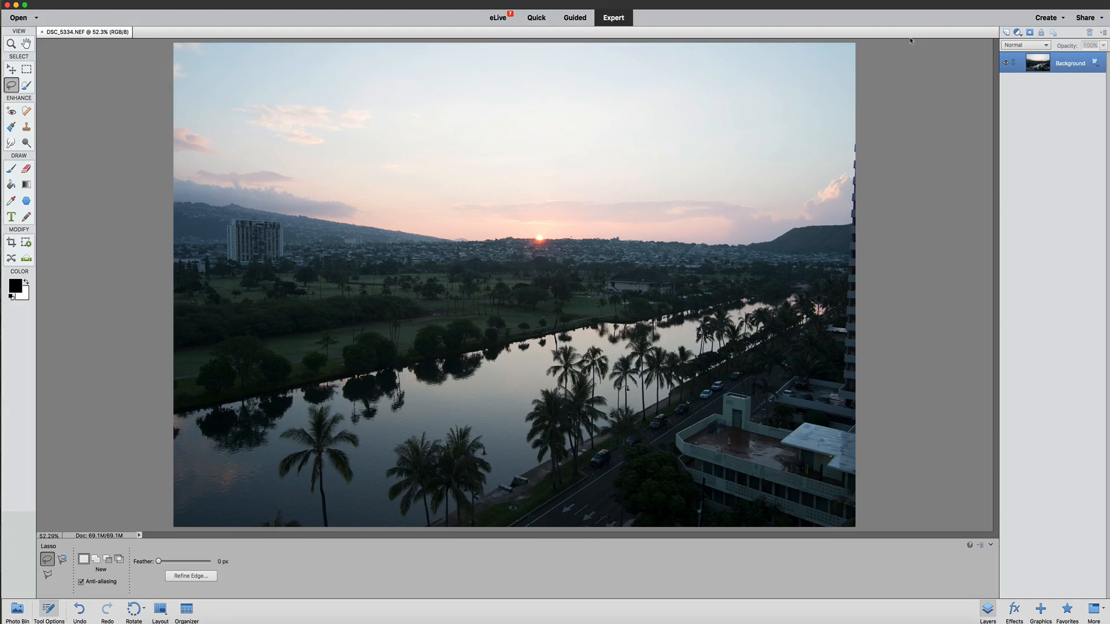
mouse_move(911, 72)
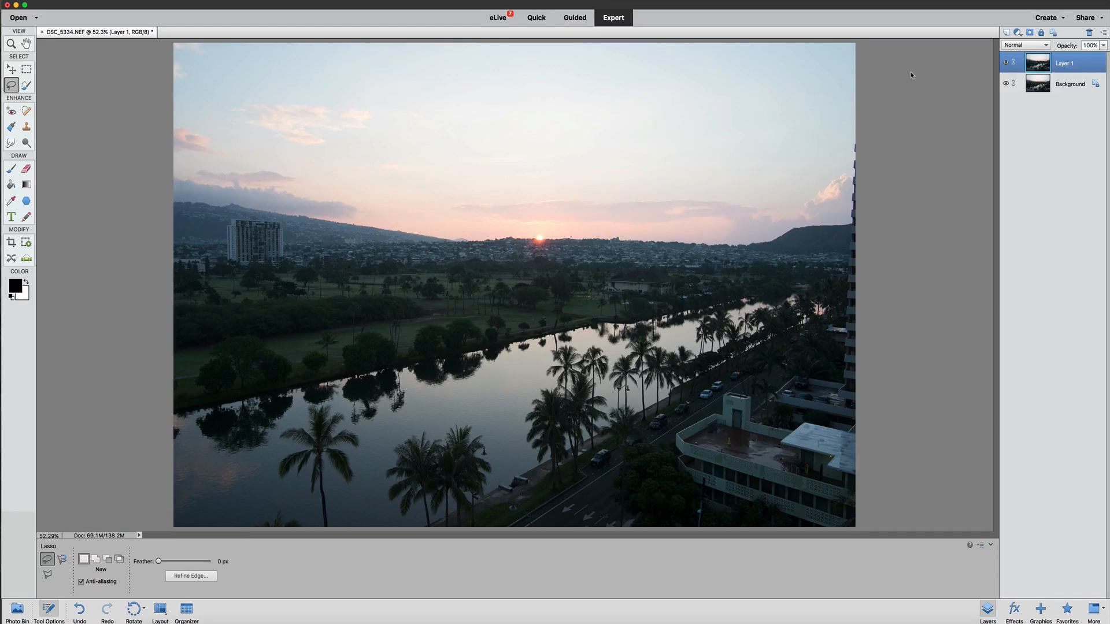
mouse_move(990, 91)
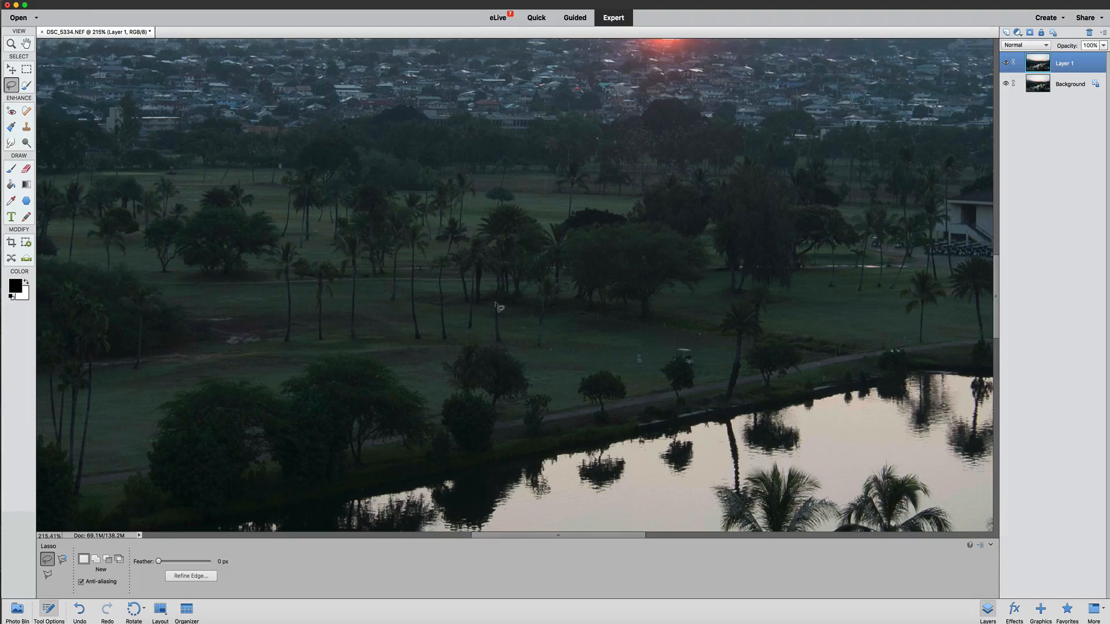
mouse_move(434, 315)
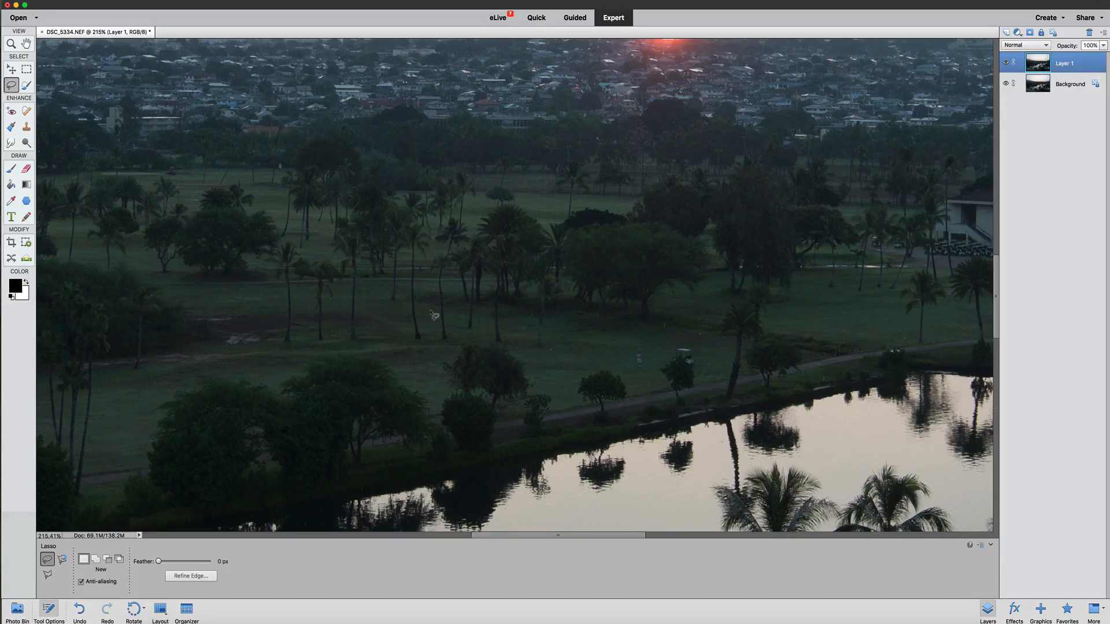
mouse_move(434, 314)
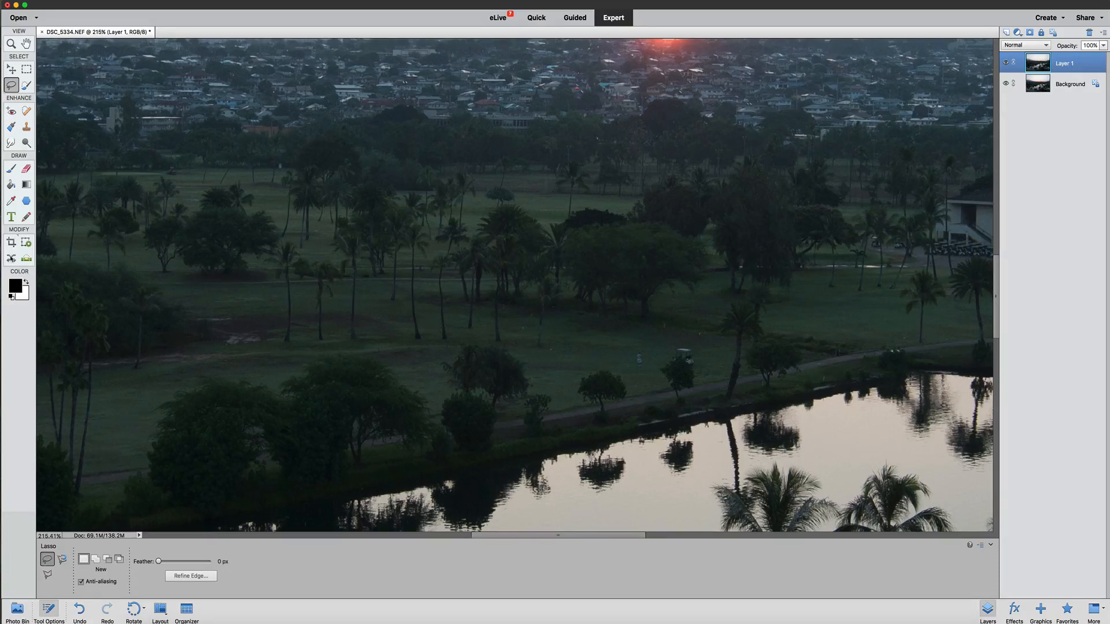
mouse_move(12, 258)
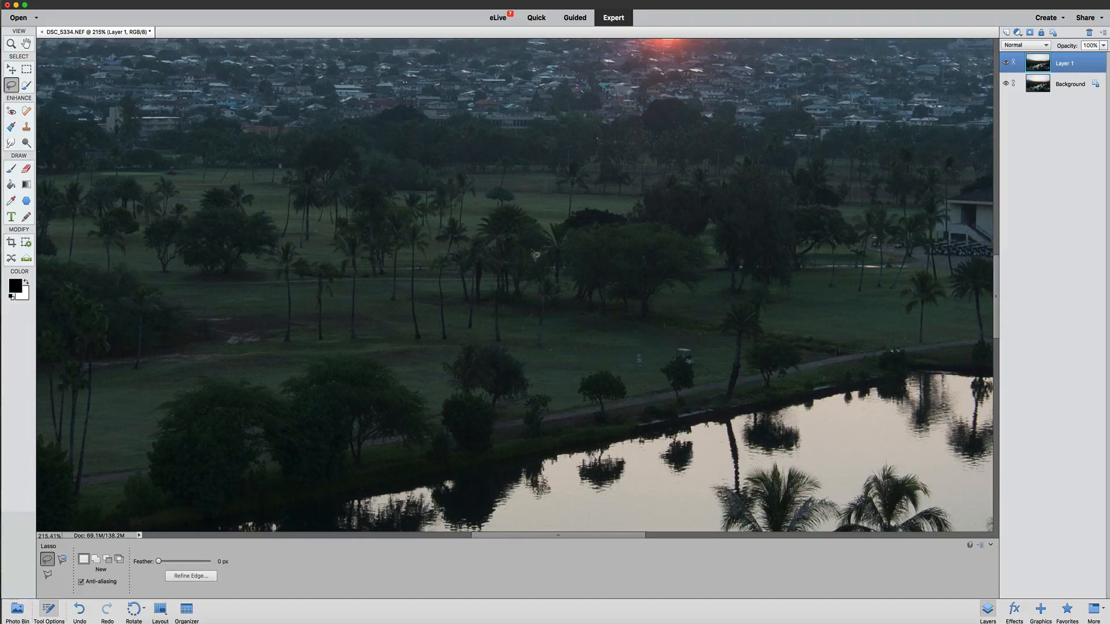
mouse_move(407, 333)
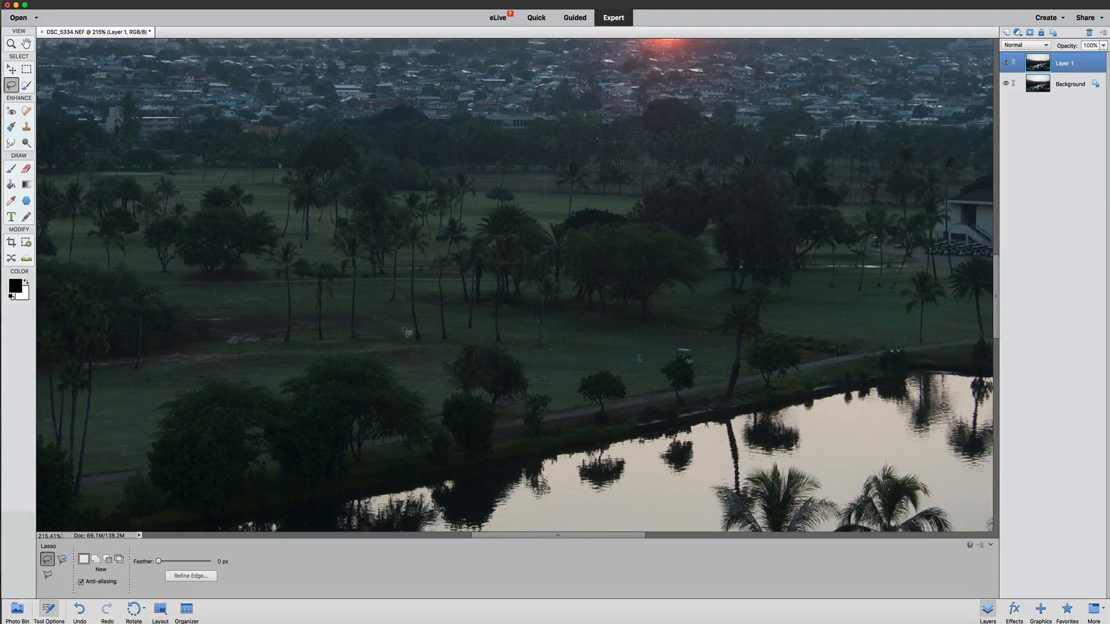
mouse_move(623, 347)
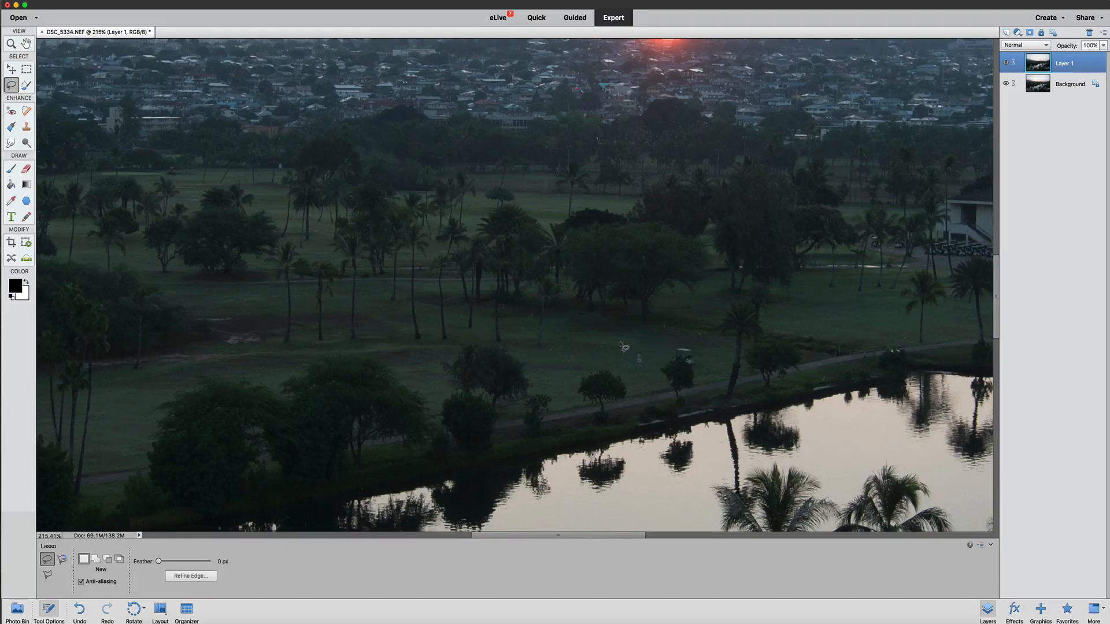
mouse_move(571, 341)
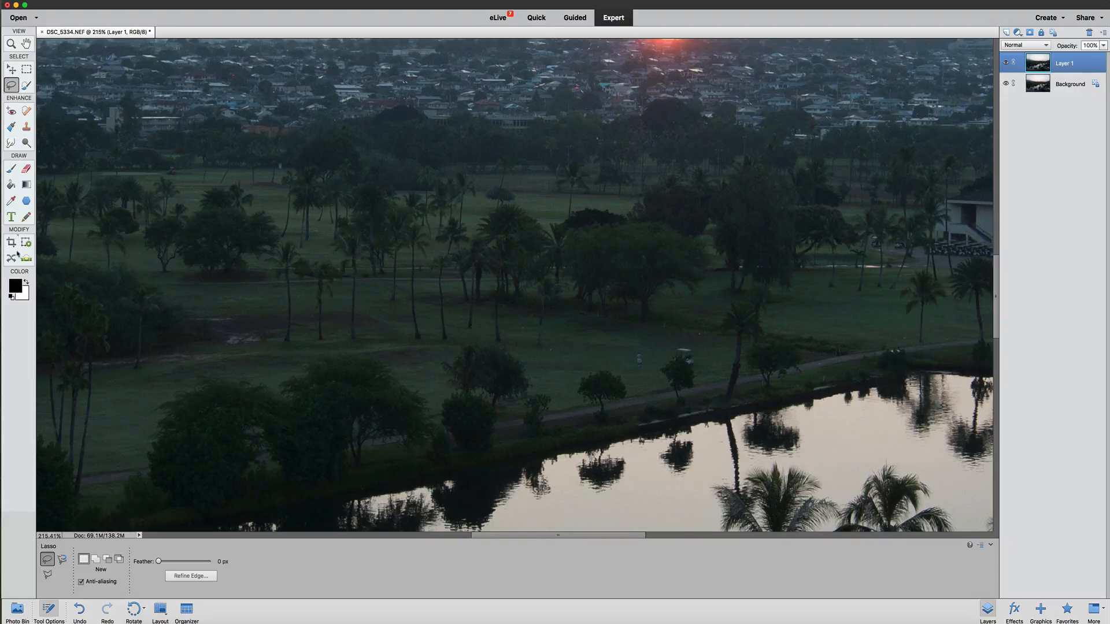
mouse_move(10, 259)
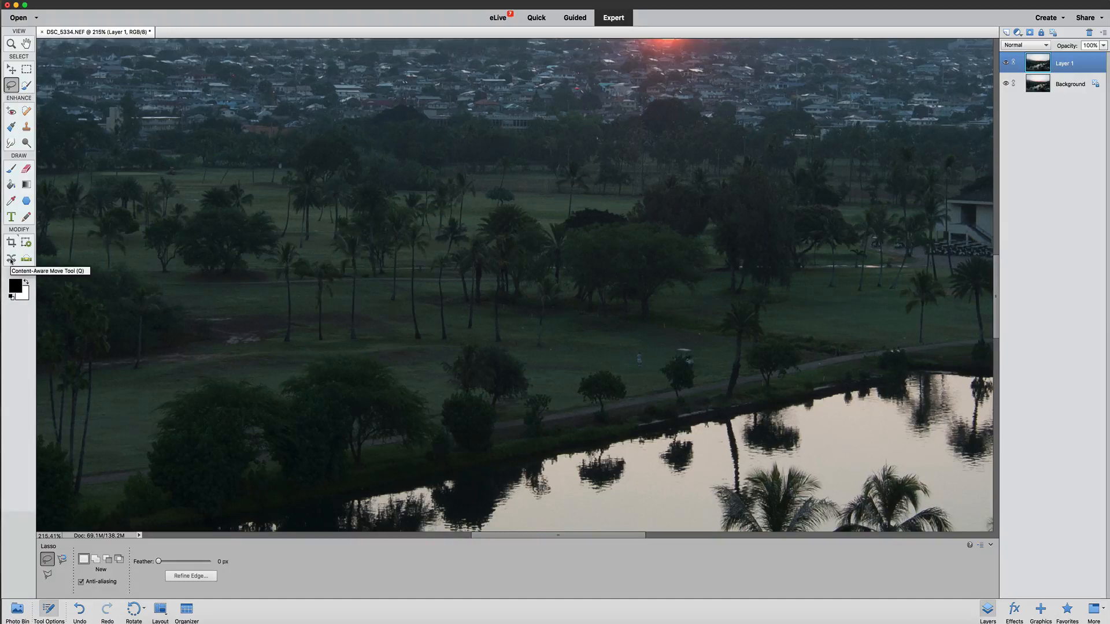
Step: Select the left palm tree clump with the Content-Aware Move tool in Move mode
left_click(10, 258)
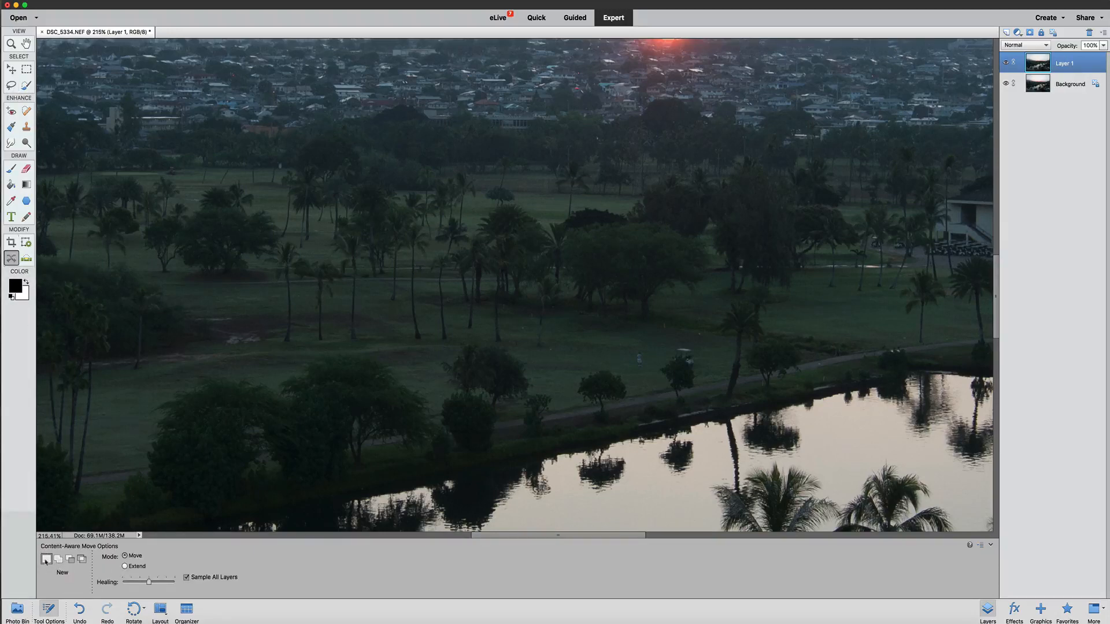
left_click(70, 559)
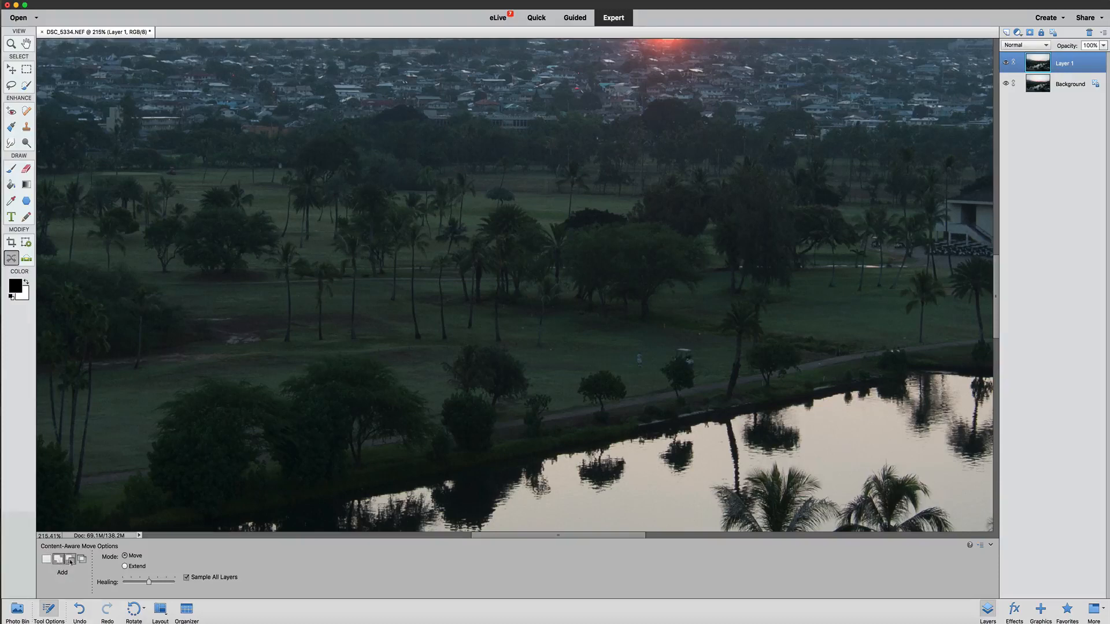
left_click(81, 559)
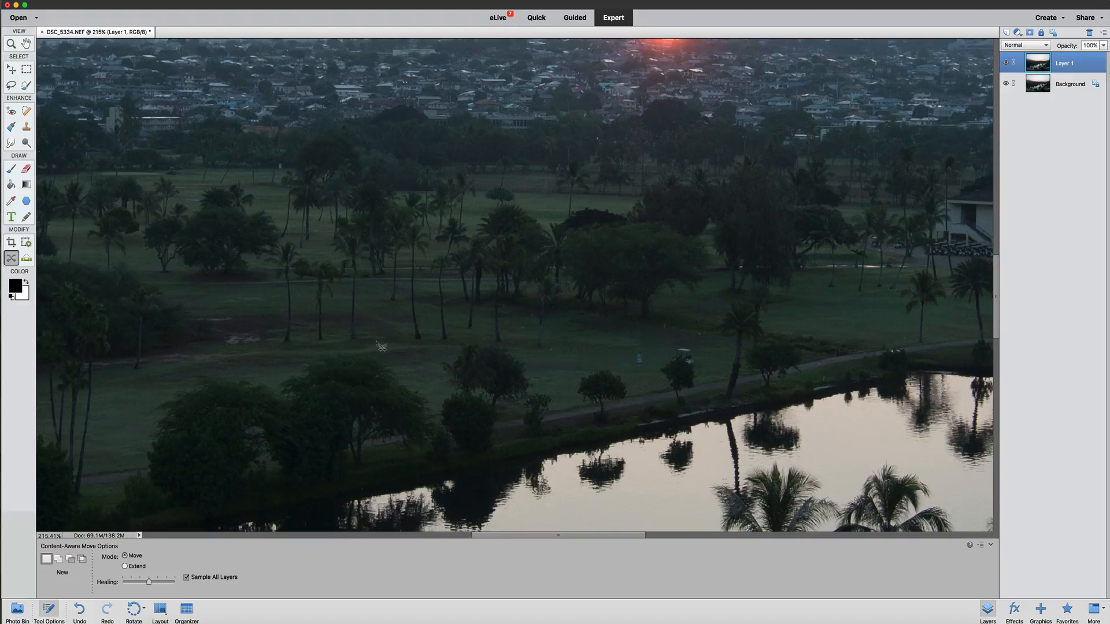
mouse_move(391, 346)
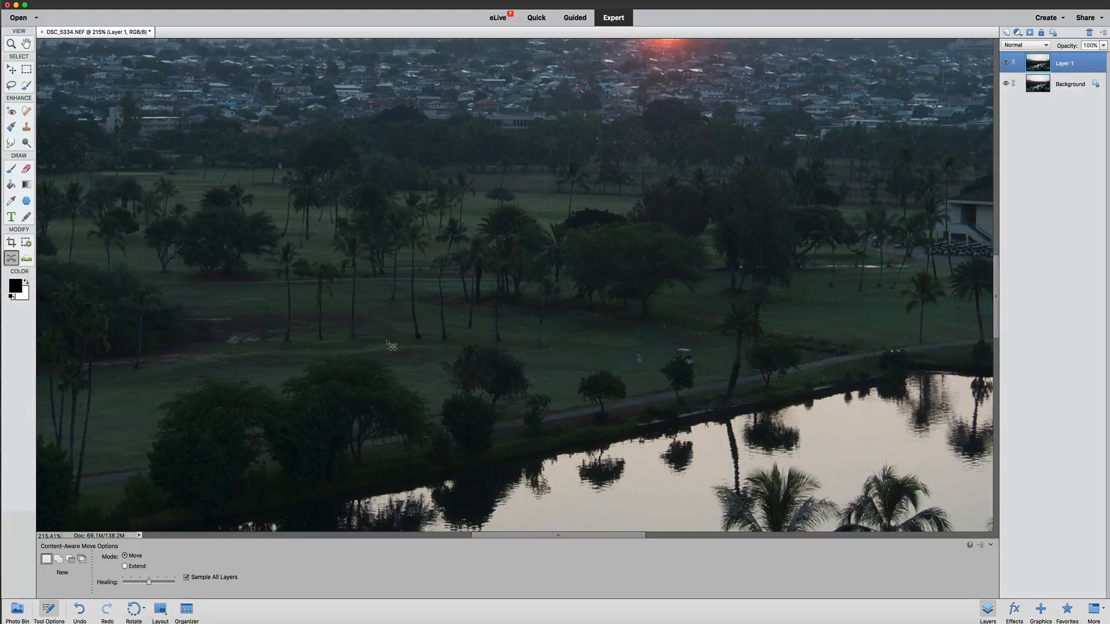
mouse_move(342, 316)
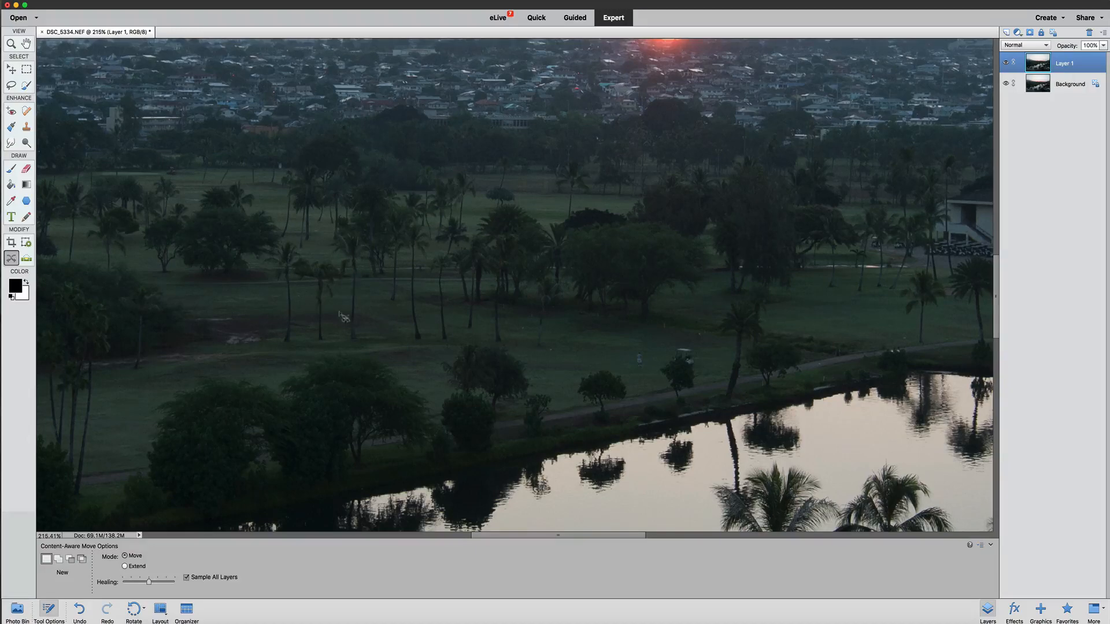
mouse_move(327, 276)
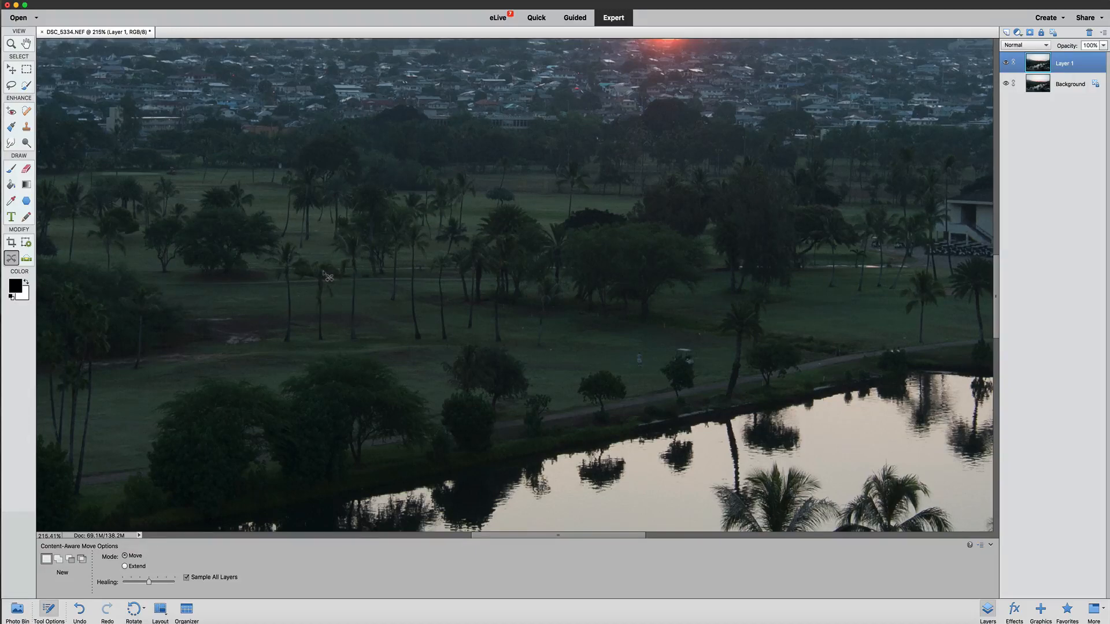
mouse_move(363, 305)
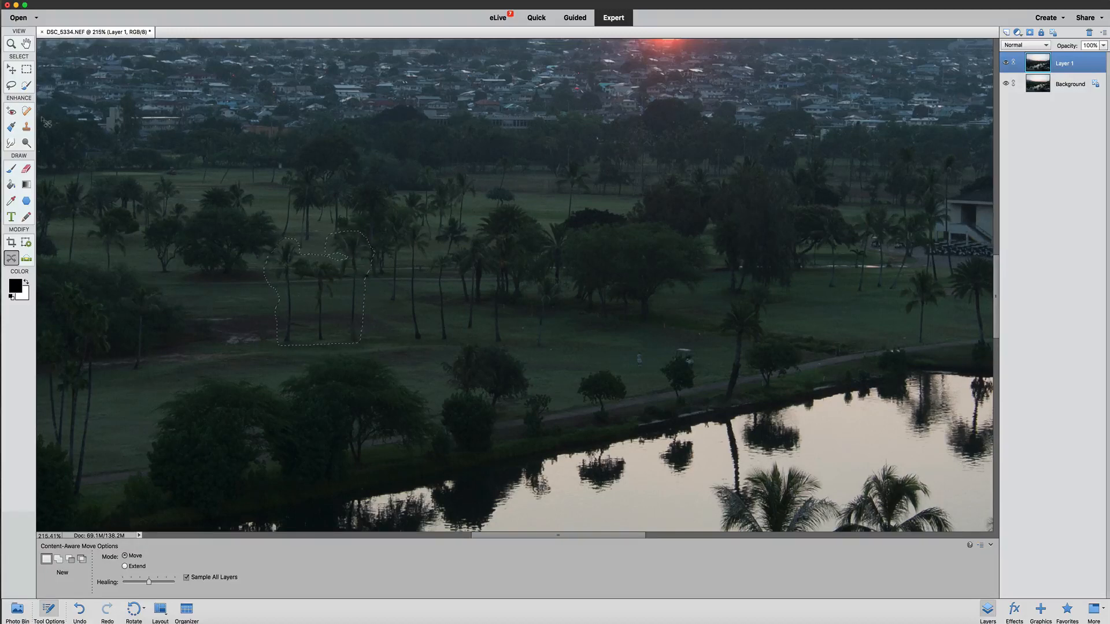
left_click(12, 70)
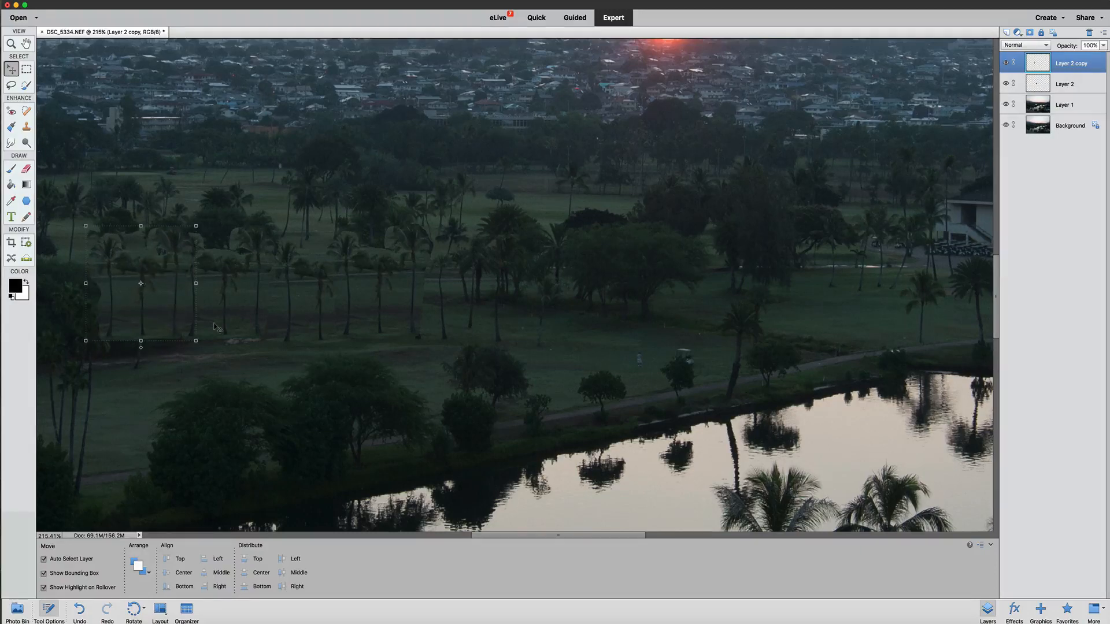
Step: Make Layer 1 active again, leaving the palm copies placed above it
left_click(1063, 104)
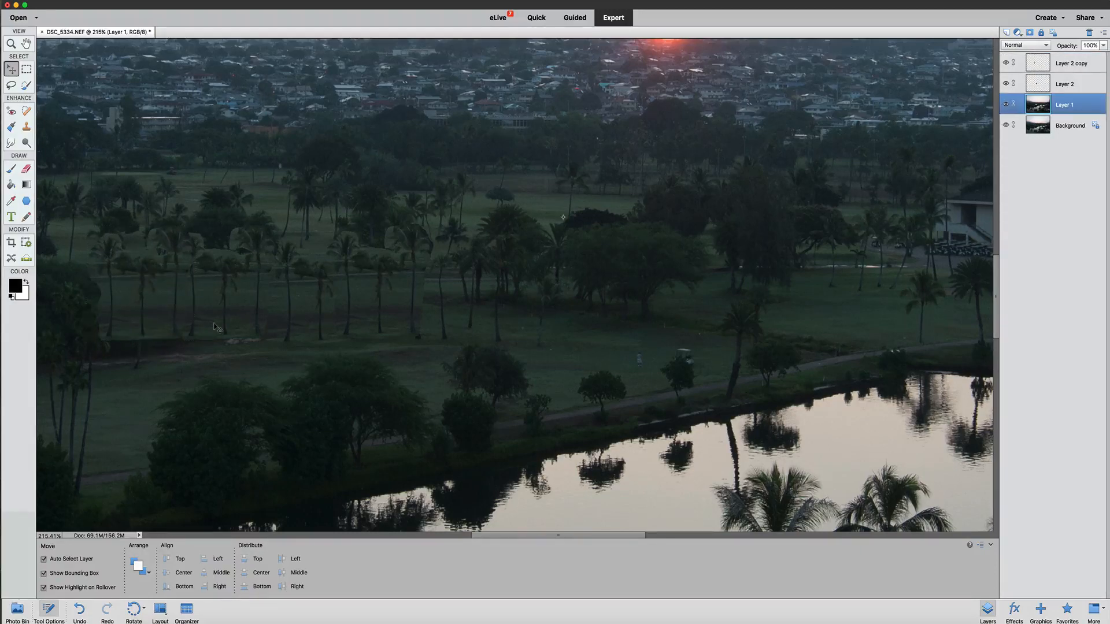
mouse_move(469, 331)
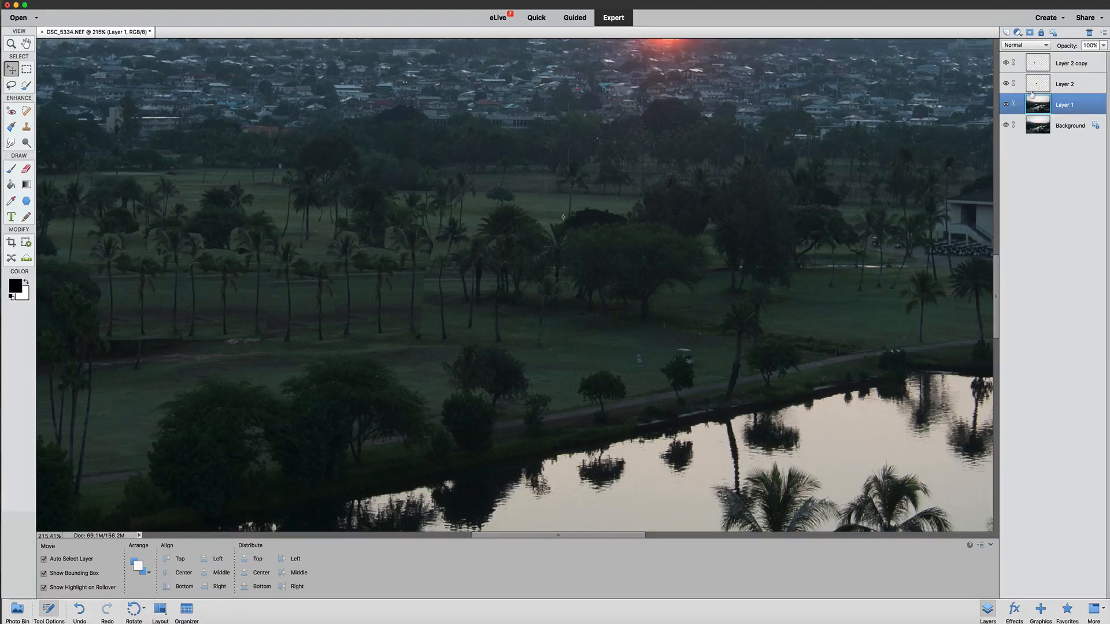
Step: Select Layer 2 and give it a layer mask
left_click(1063, 83)
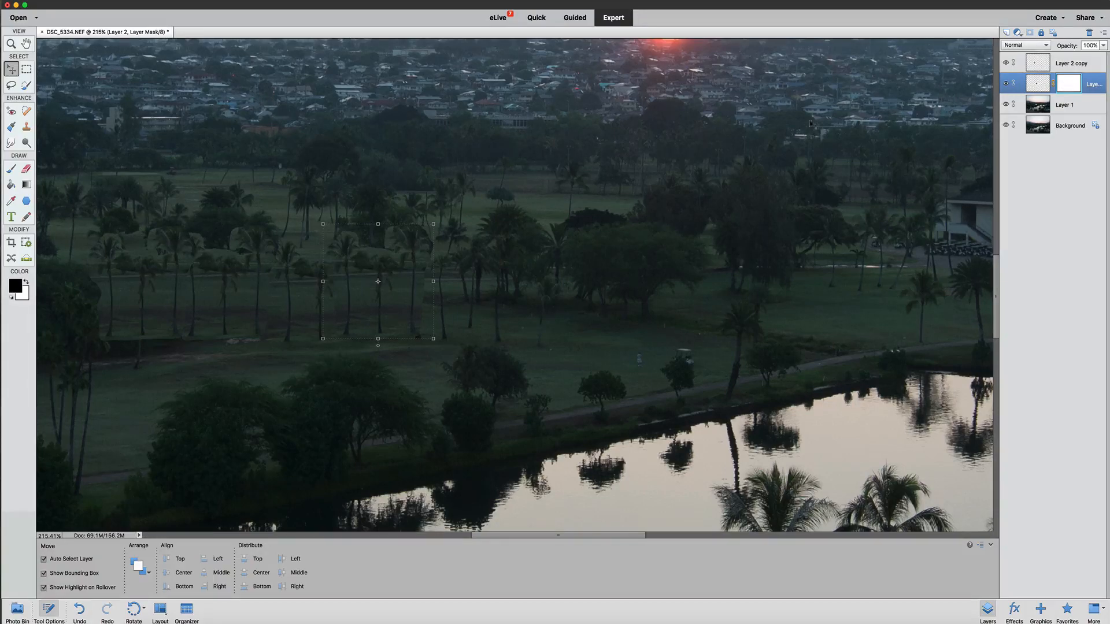
mouse_move(76, 248)
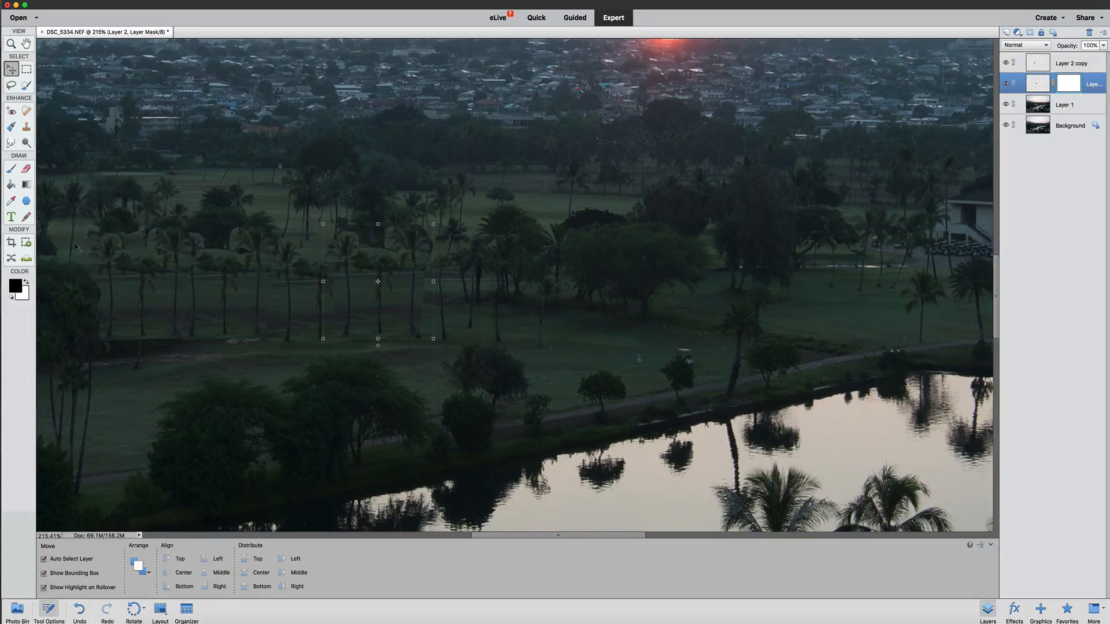
left_click(11, 170)
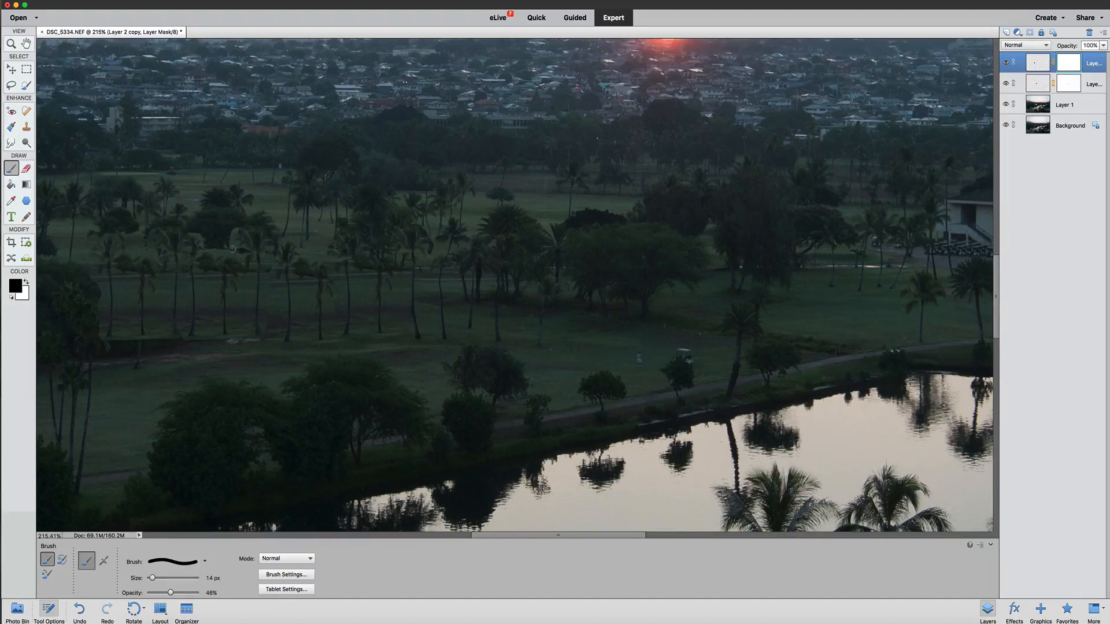
Step: Make Layer 1 the active layer in the Layers panel
left_click(1063, 104)
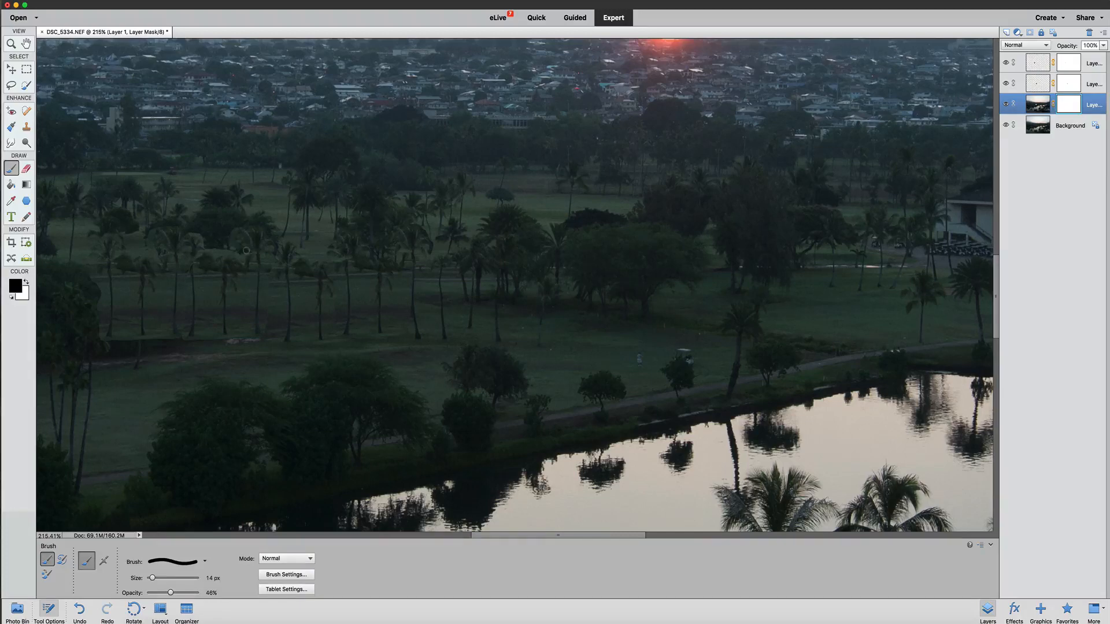
mouse_move(251, 262)
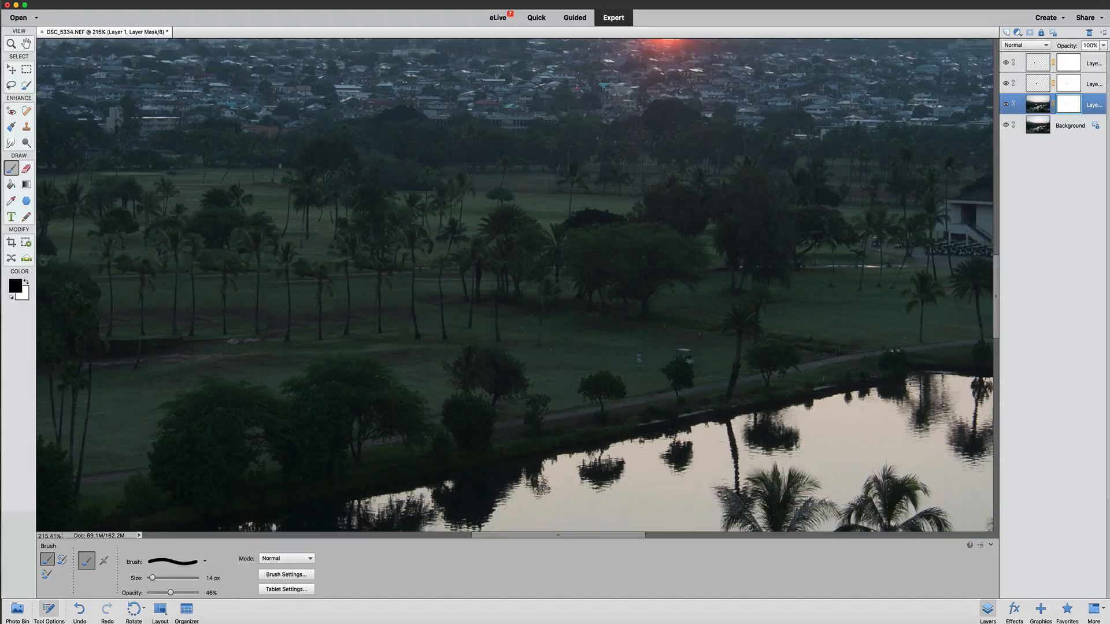
mouse_move(12, 259)
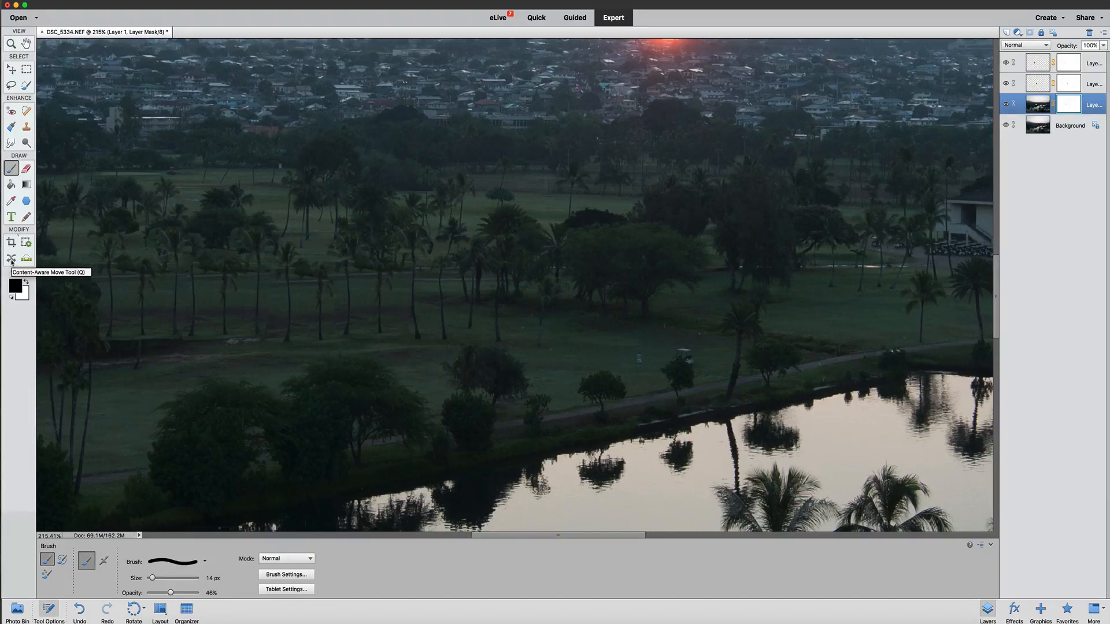
mouse_move(125, 326)
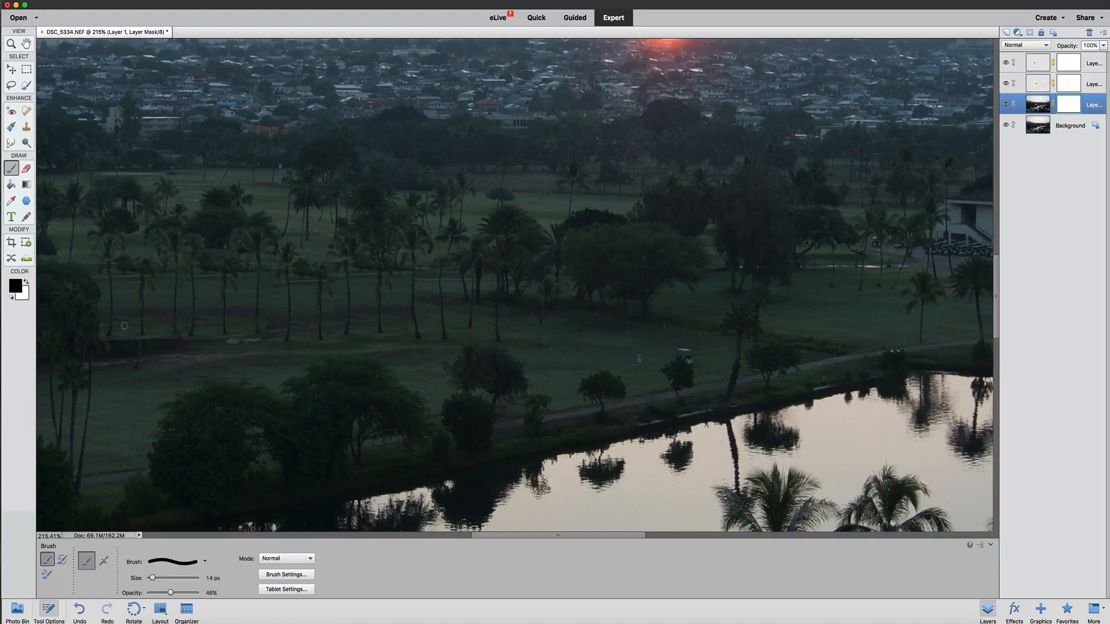